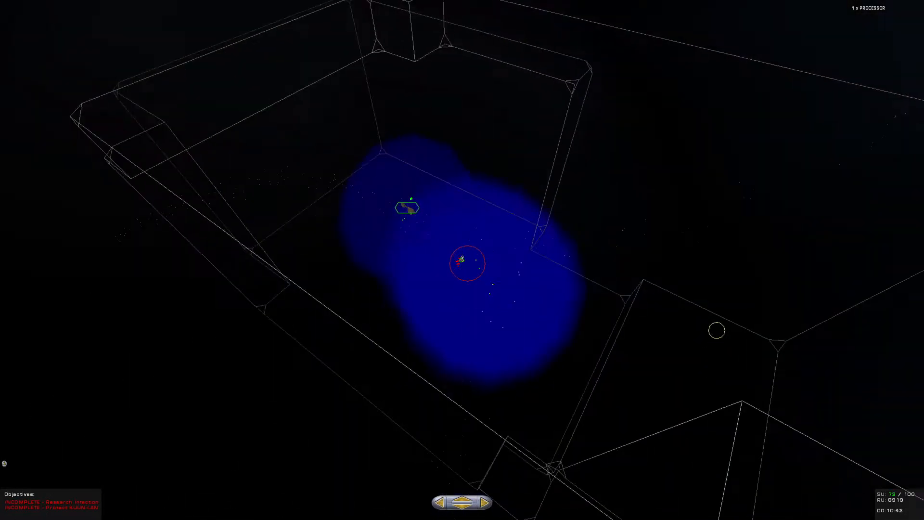
pyautogui.moveTo(409, 215)
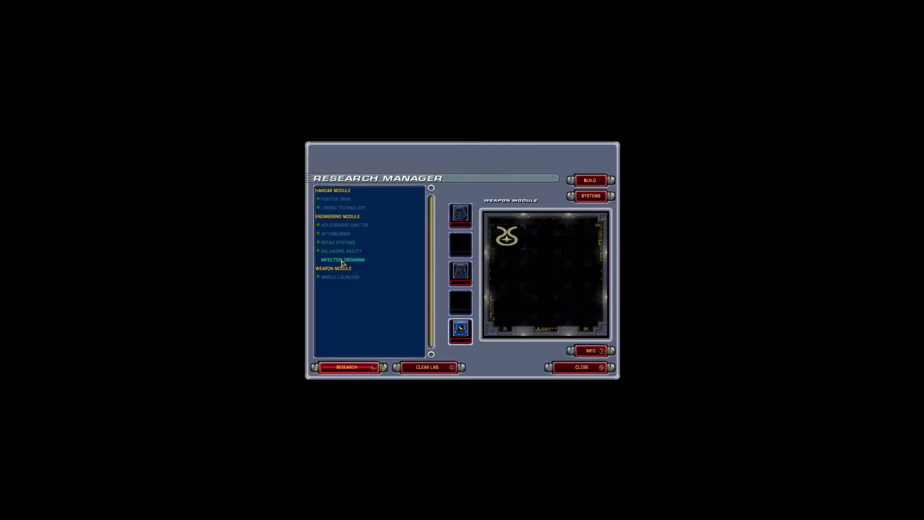
# - Start researching Infection Organism in the engineering module lab
pyautogui.click(342, 260)
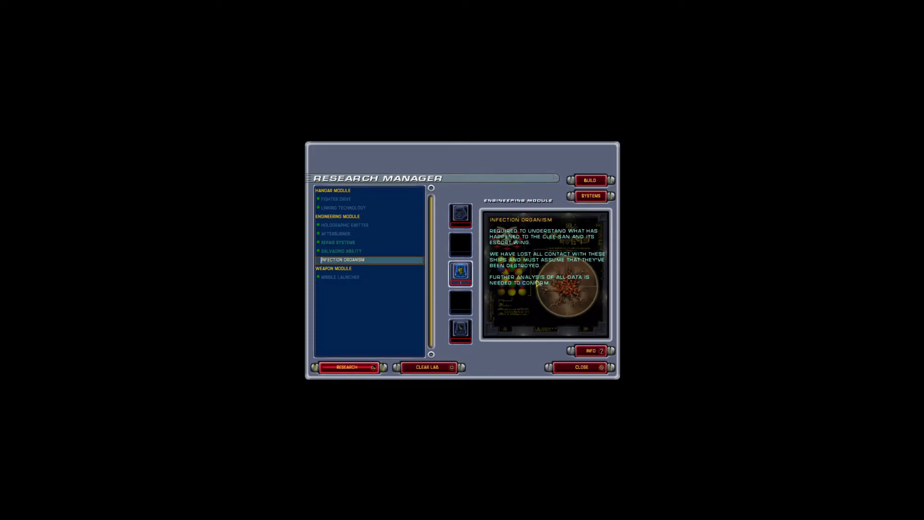
pyautogui.click(581, 367)
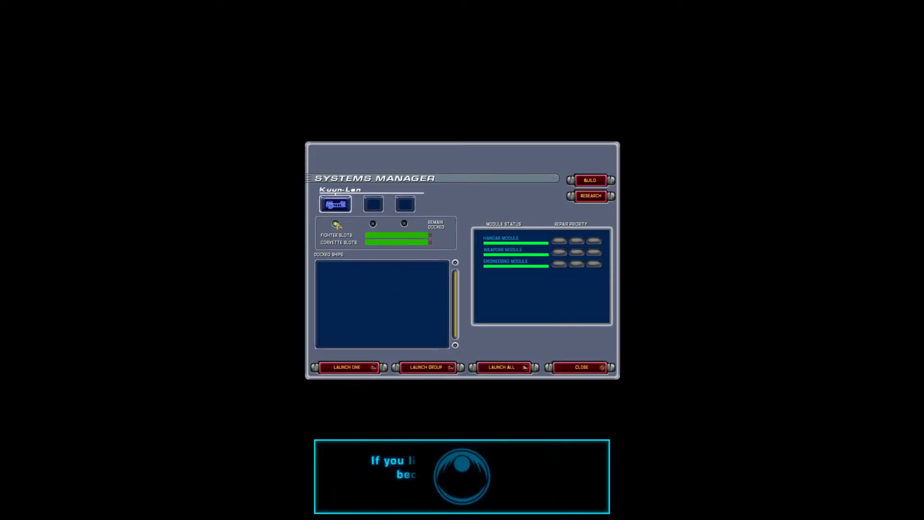
# - Build a batch of 12 Acolyte fighters from the construction screen
pyautogui.click(589, 180)
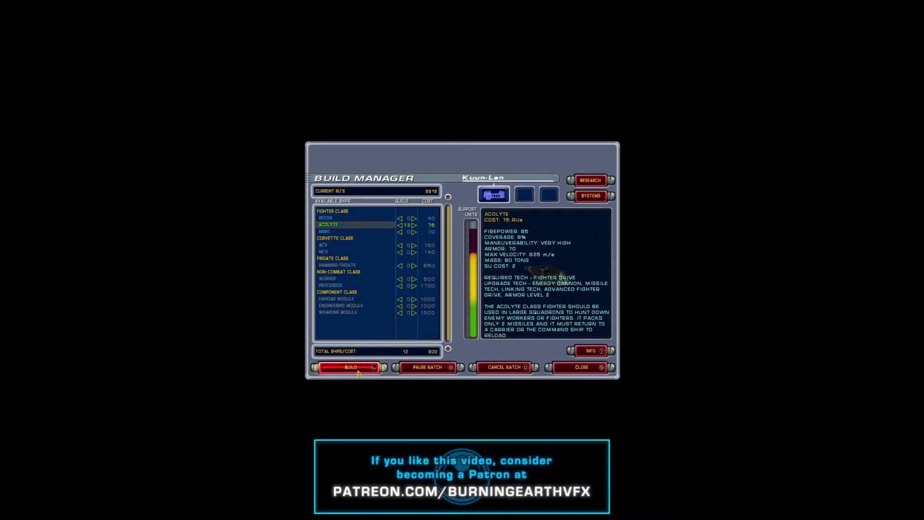
pyautogui.click(580, 367)
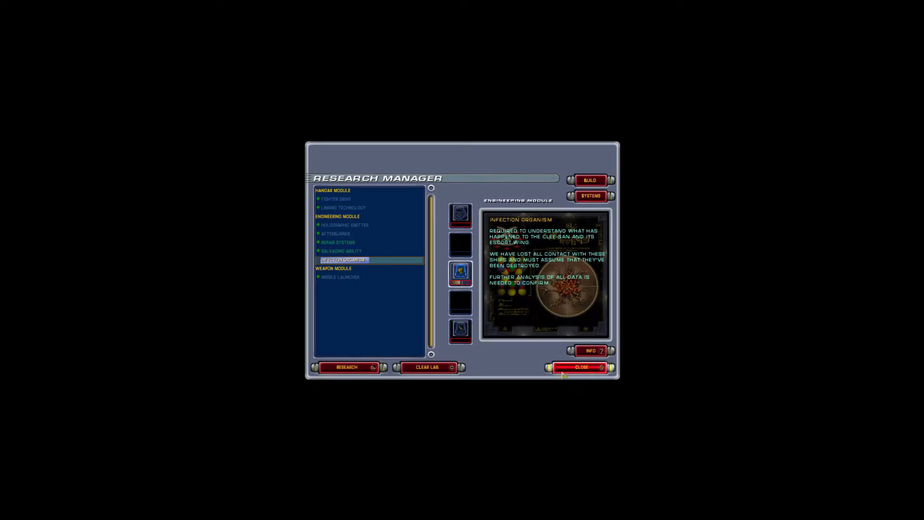
# - Leave the research overview to view the 8 docked Acolytes and 4 Workers
pyautogui.click(581, 368)
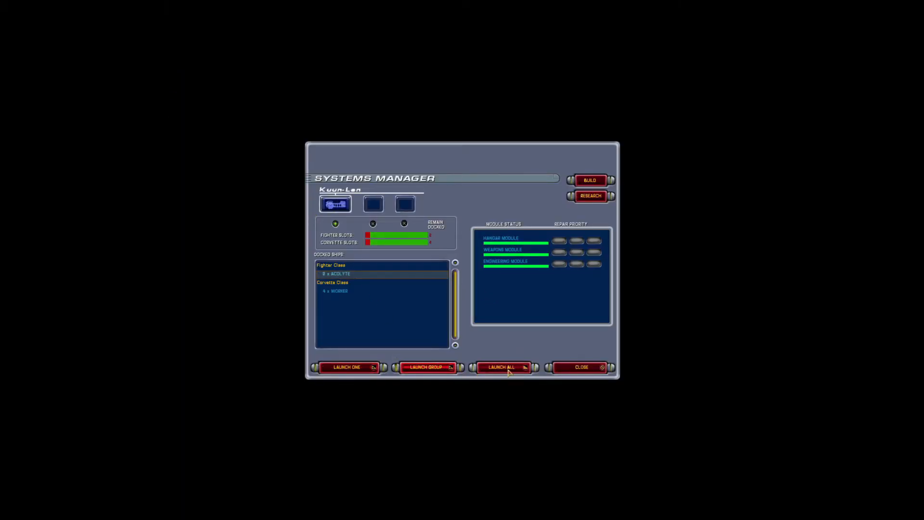
# - Launch all docked ships from the mothership into space
pyautogui.click(502, 367)
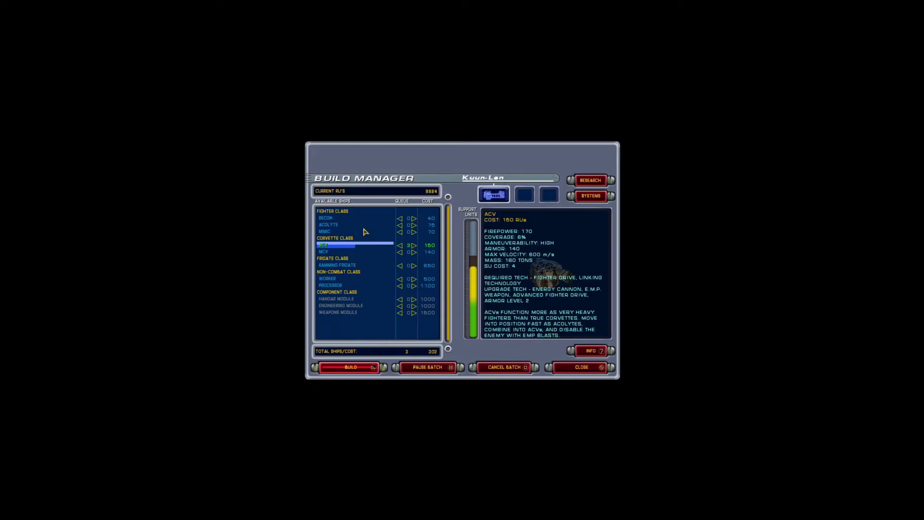
# - Raise the queue to 4 ACV corvettes and 12 Acolytes, then build them
pyautogui.click(412, 244)
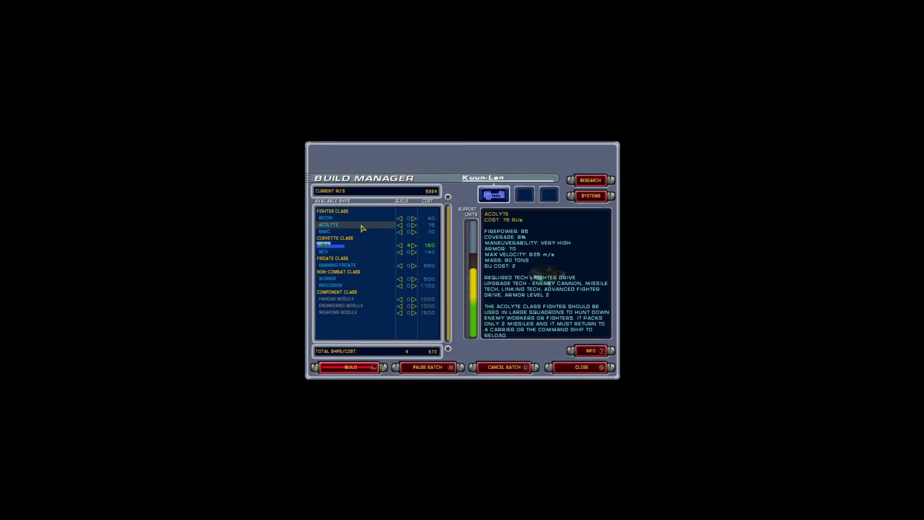
pyautogui.click(415, 225)
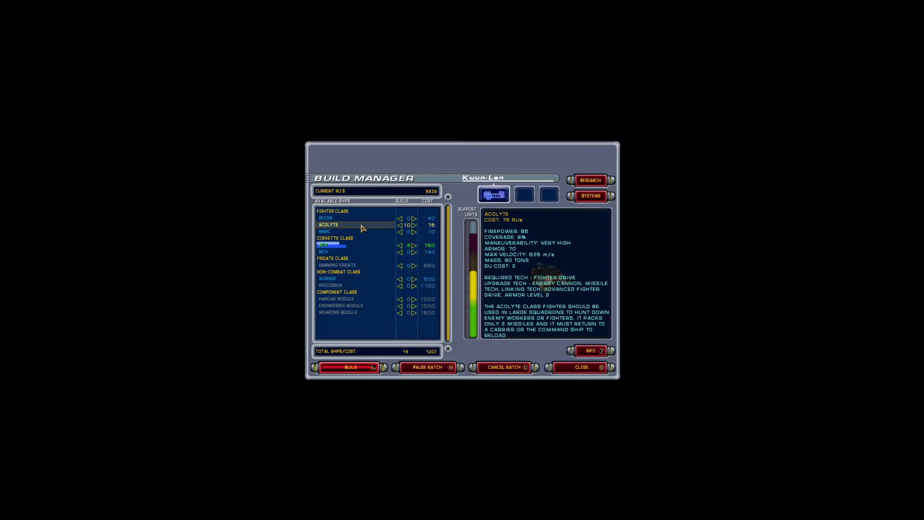
pyautogui.click(414, 224)
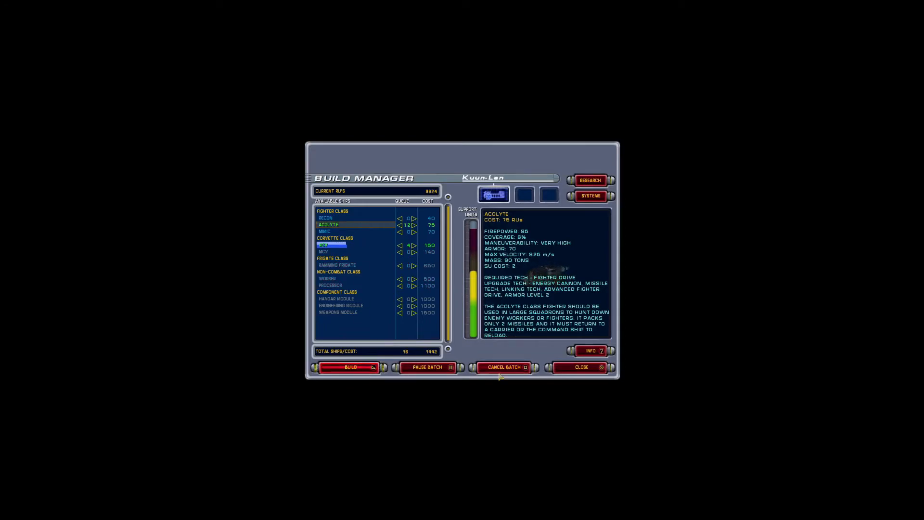
pyautogui.click(581, 367)
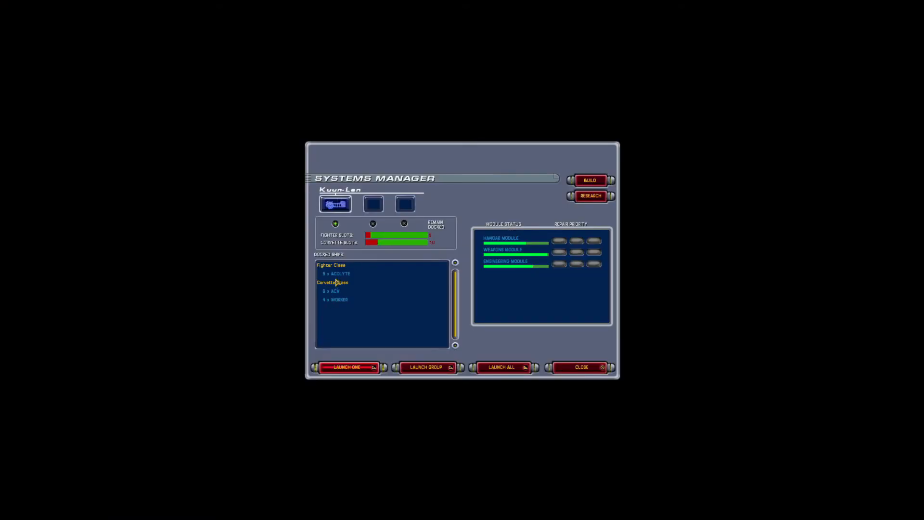
# - Launch the six docked ACV corvettes, then the twelve docked Acolyte fighters
pyautogui.click(590, 180)
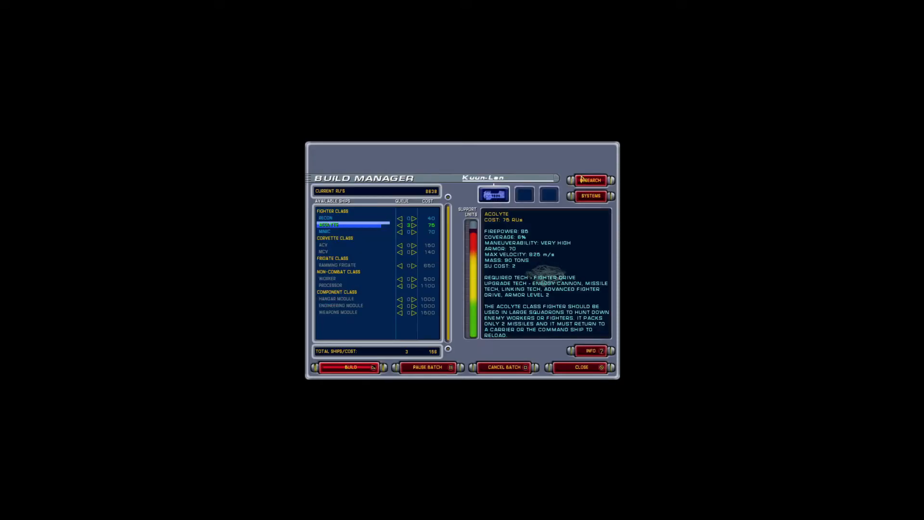
pyautogui.click(589, 196)
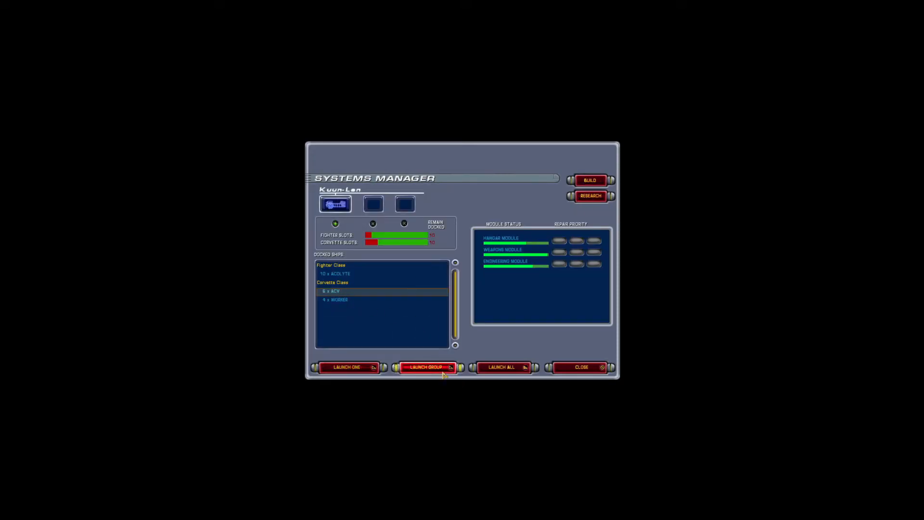
pyautogui.click(427, 367)
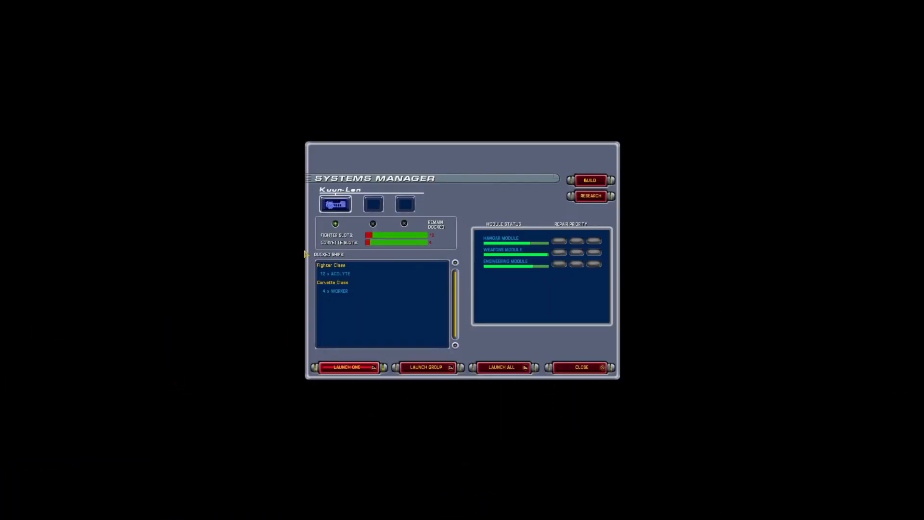
pyautogui.click(336, 273)
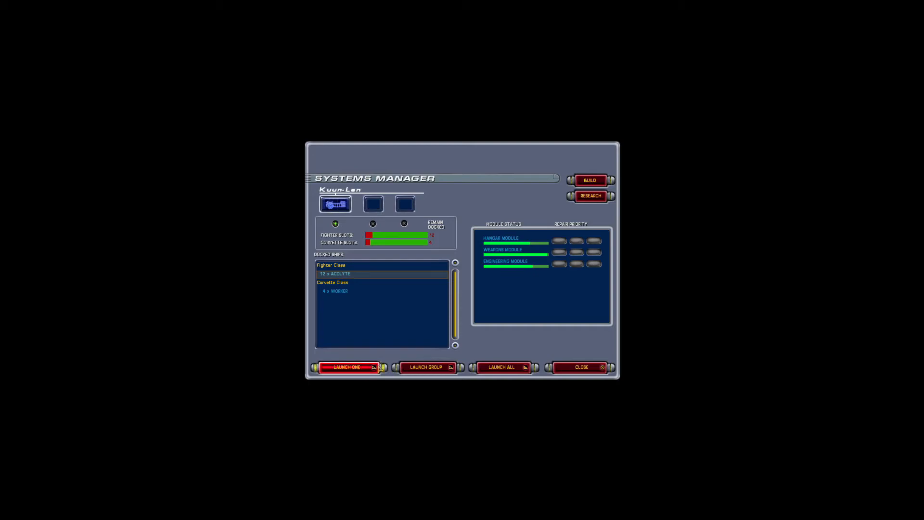
pyautogui.click(580, 367)
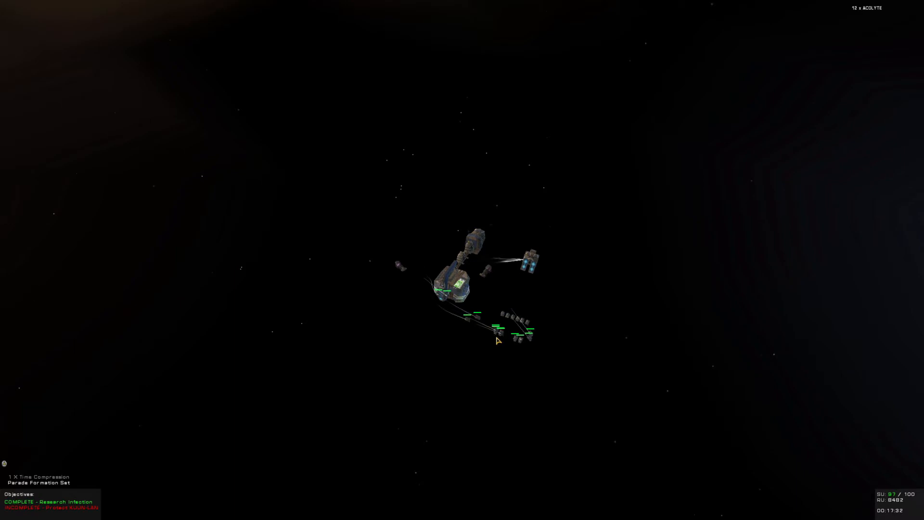
pyautogui.moveTo(768, 233)
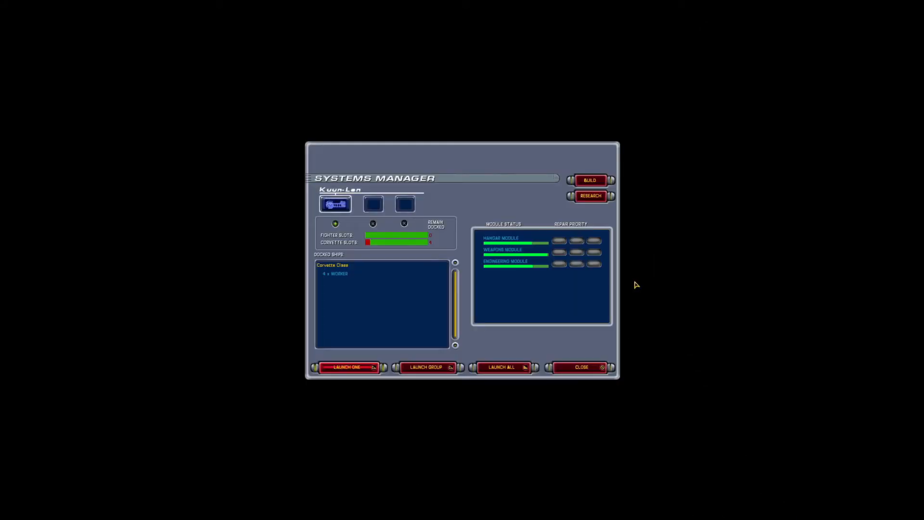
# - Add one Recon fighter to the build queue
pyautogui.click(581, 367)
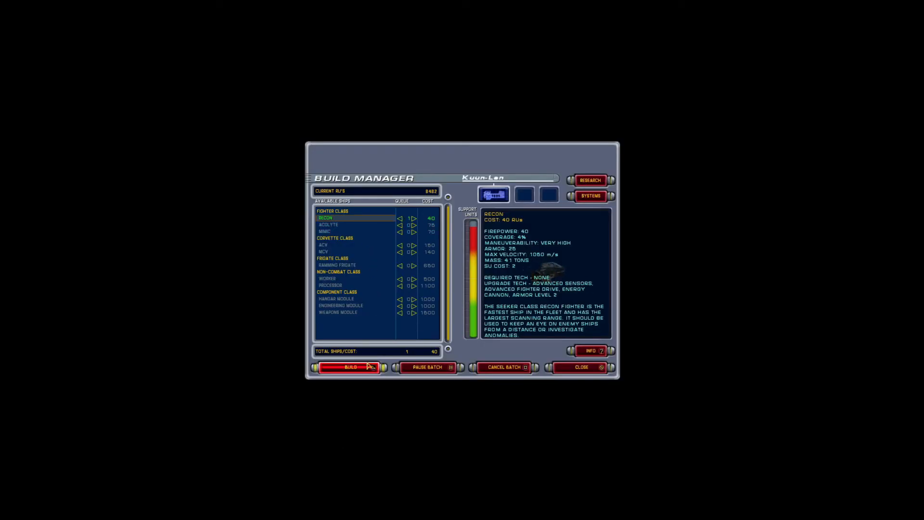
# - Build the Recon, launch three docked groups, build one Acolyte, then launch the Recon
pyautogui.click(589, 196)
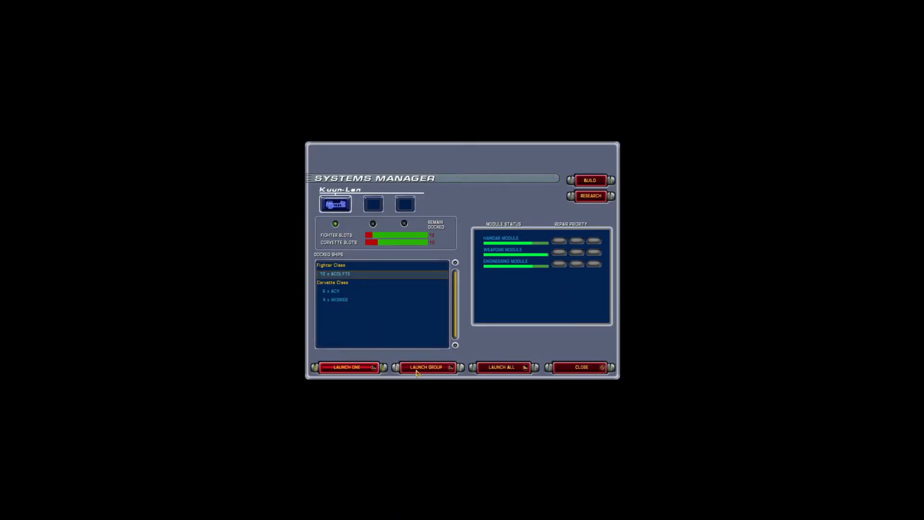
pyautogui.click(426, 366)
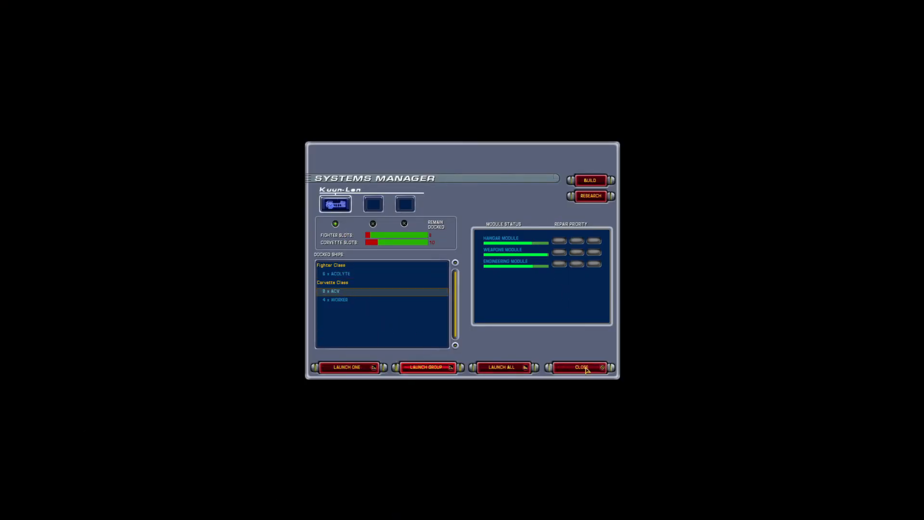
pyautogui.click(427, 367)
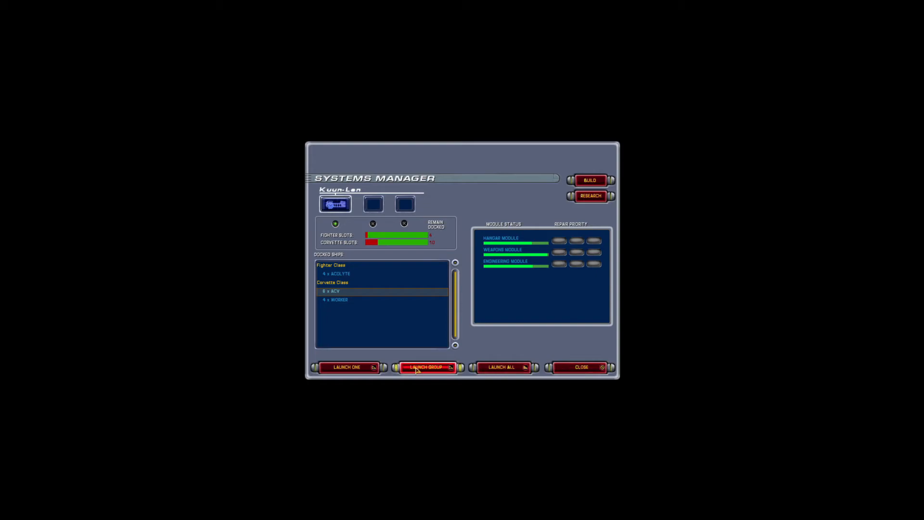
pyautogui.click(426, 367)
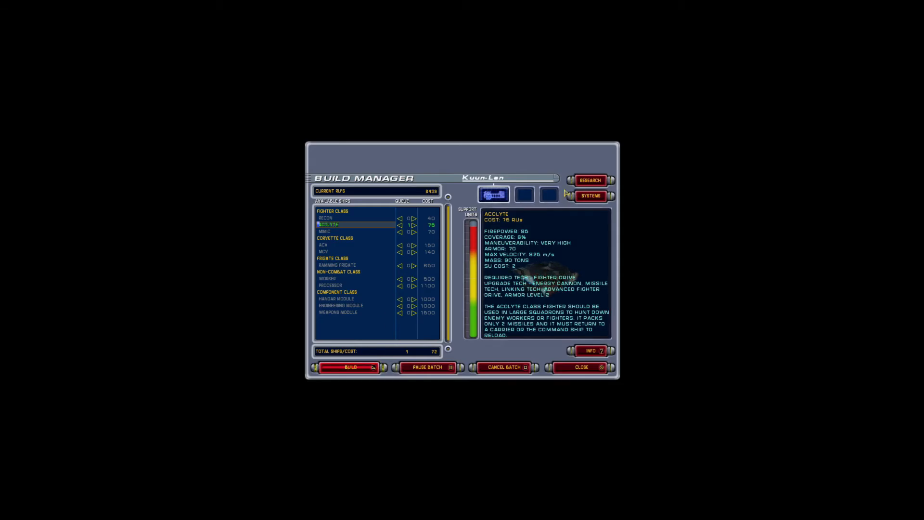
pyautogui.click(590, 196)
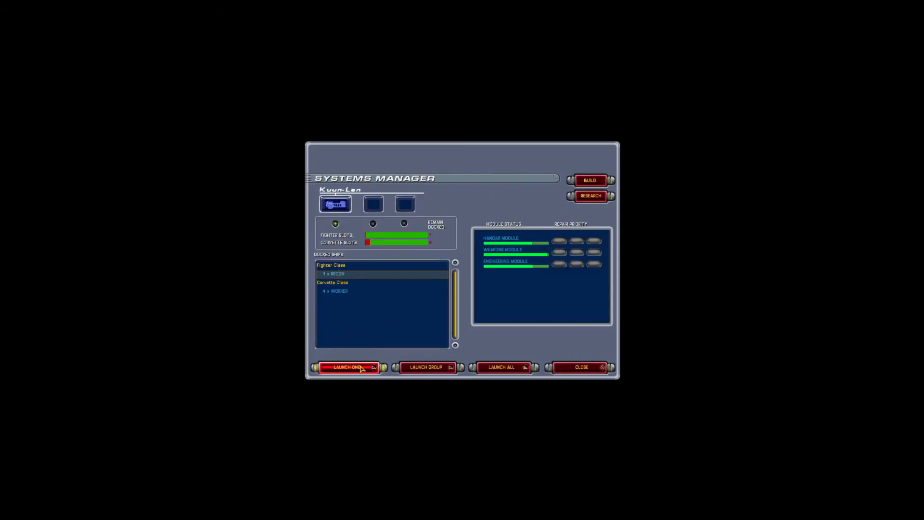
pyautogui.click(349, 367)
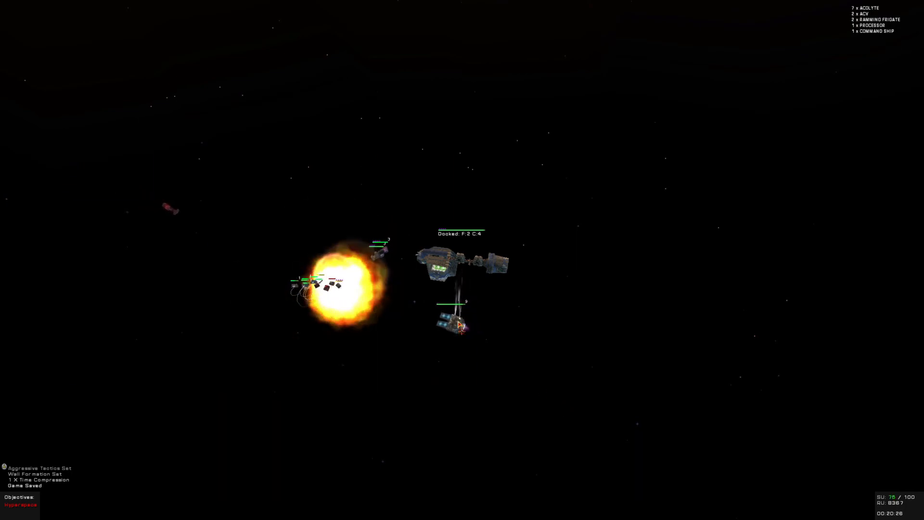
pyautogui.moveTo(653, 465)
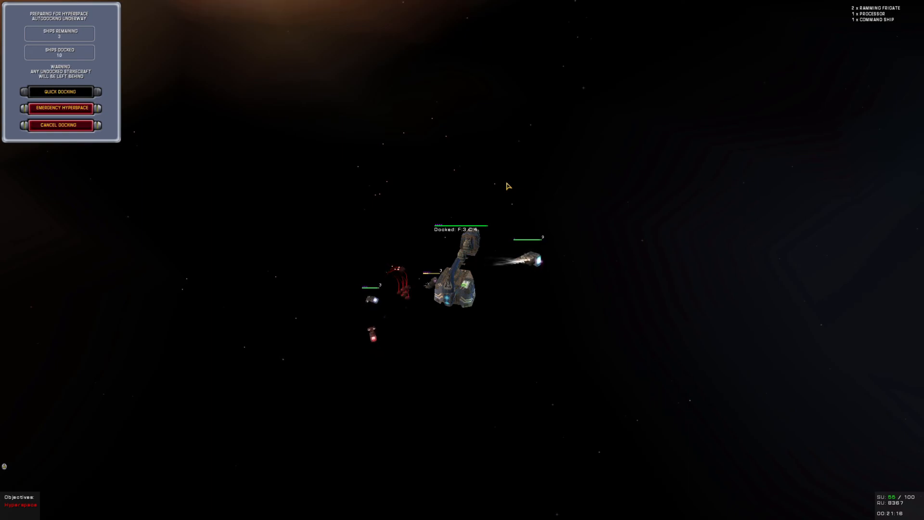
pyautogui.moveTo(507, 149)
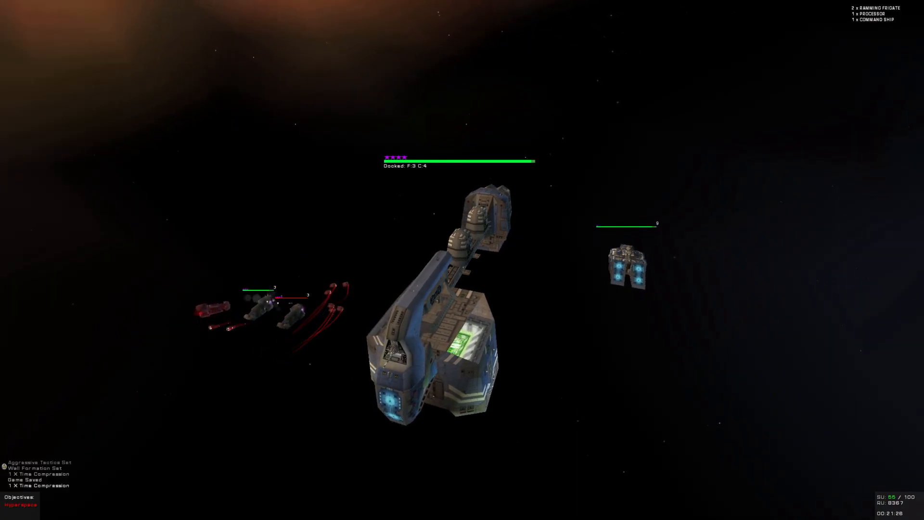
# - Zoom the view while the strikecraft dock with the mothership for hyperspace
pyautogui.scroll(-3)
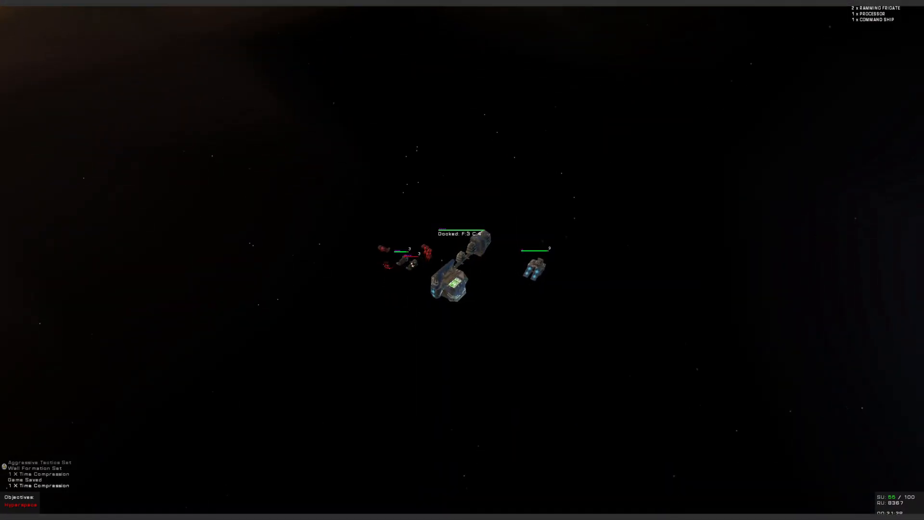